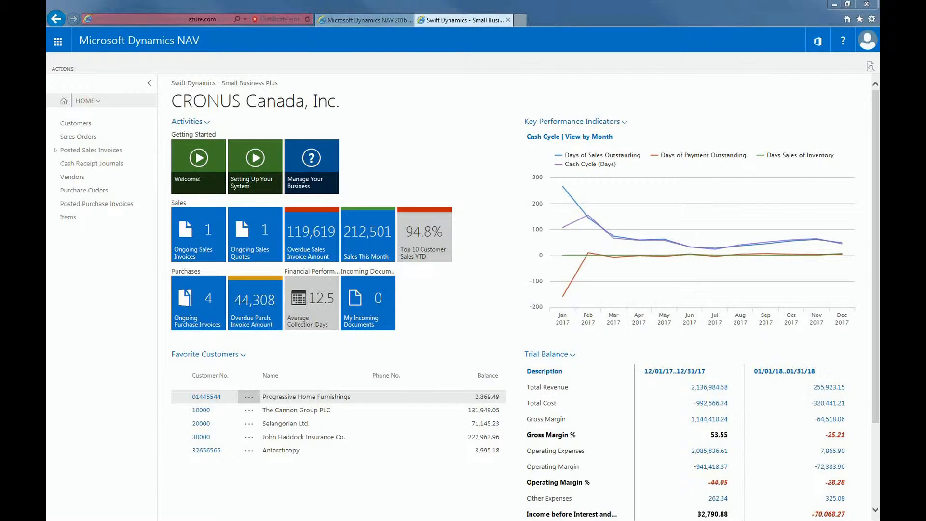
mouse_move(557, 174)
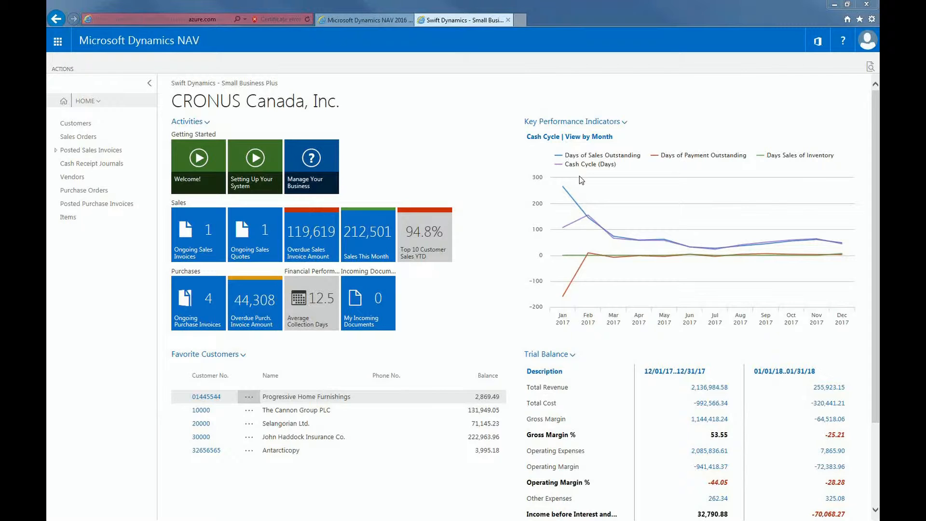
mouse_move(858, 96)
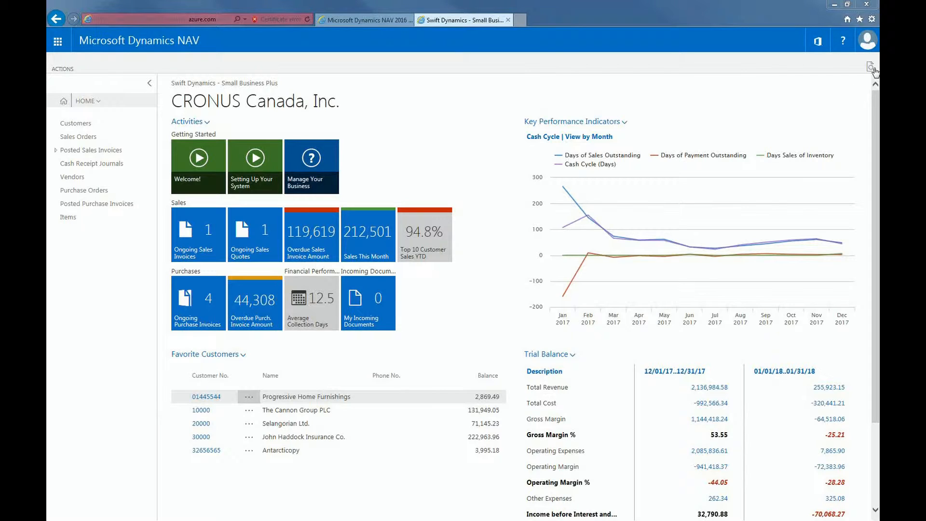
mouse_move(100, 99)
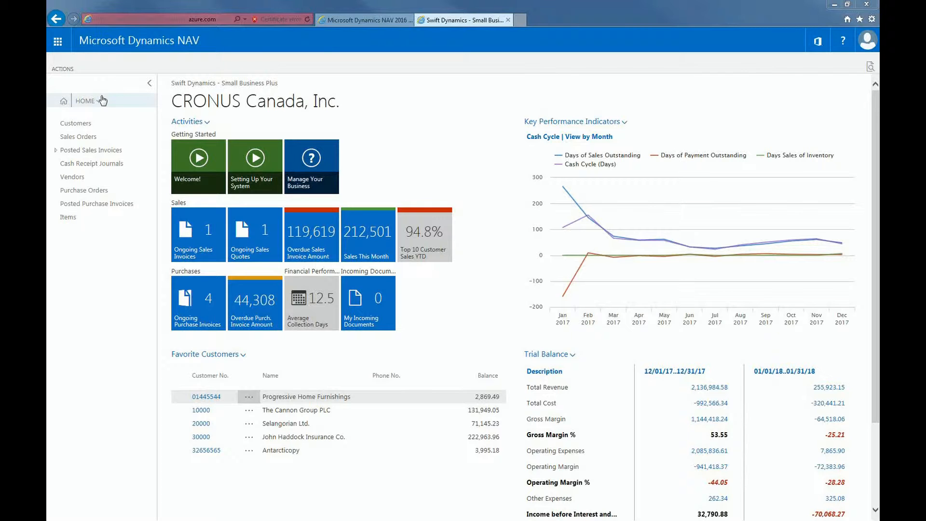
Step: Open the REVENUE account schedule overview from Advanced Finance's Account Schedules list
click(85, 101)
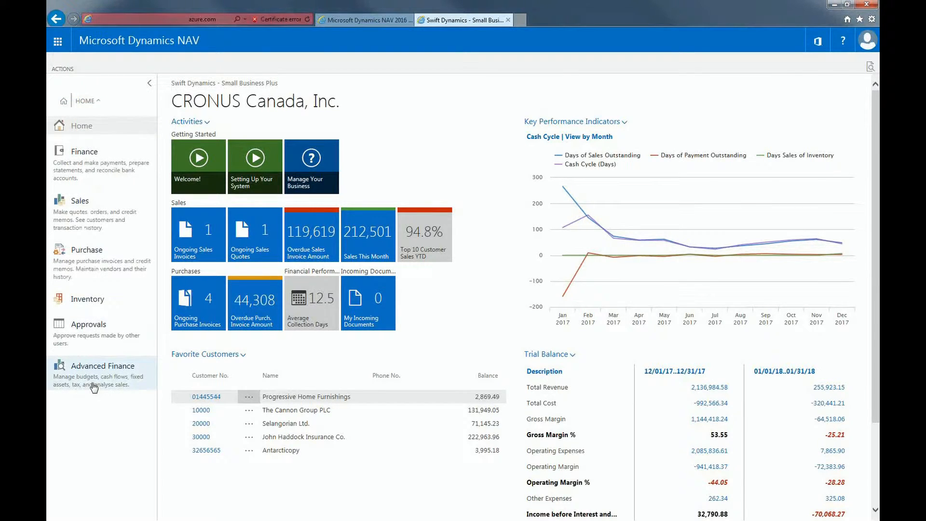
click(101, 366)
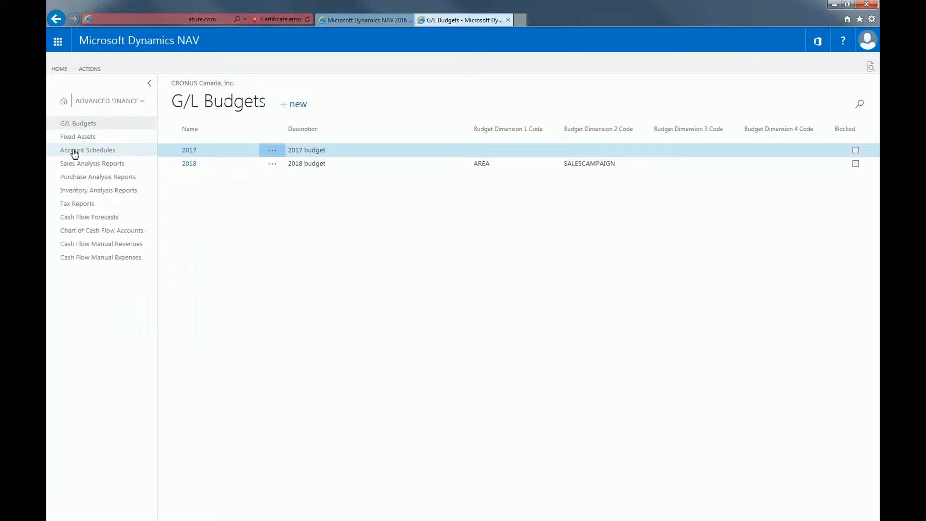
click(88, 150)
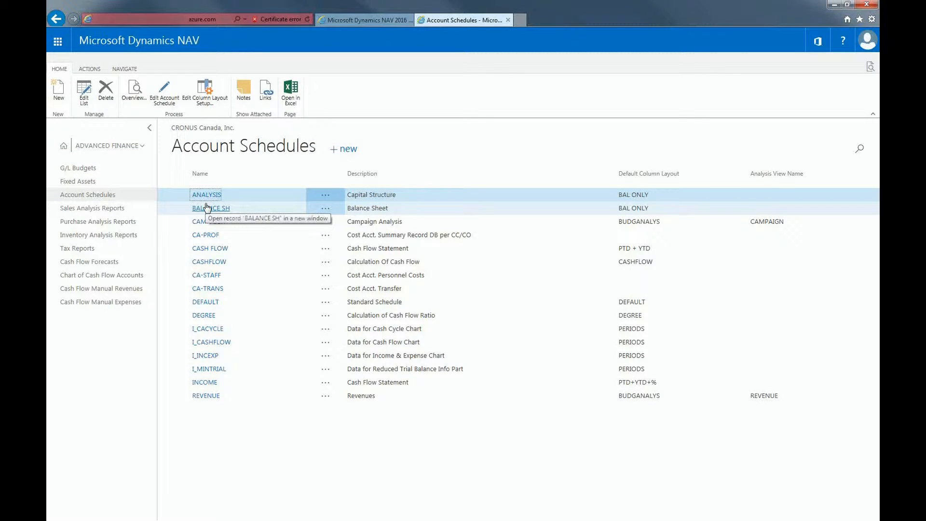
click(206, 396)
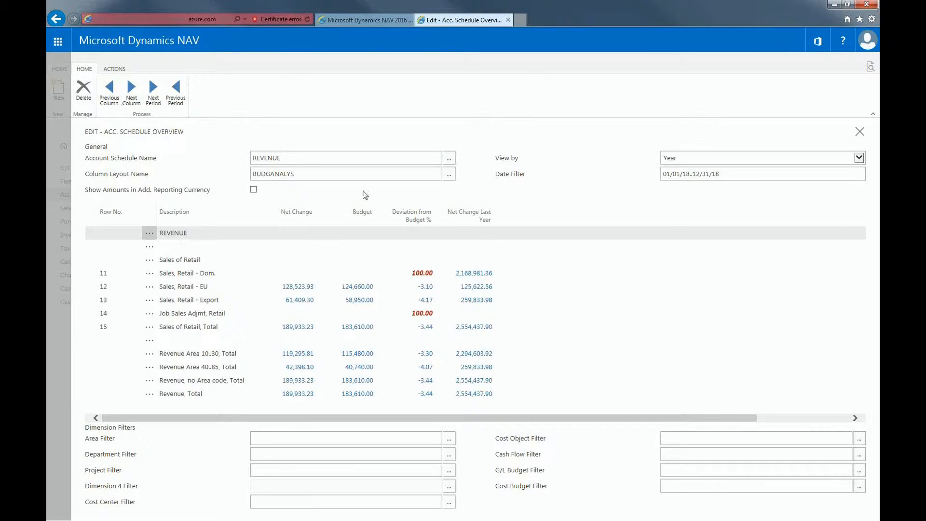
click(859, 158)
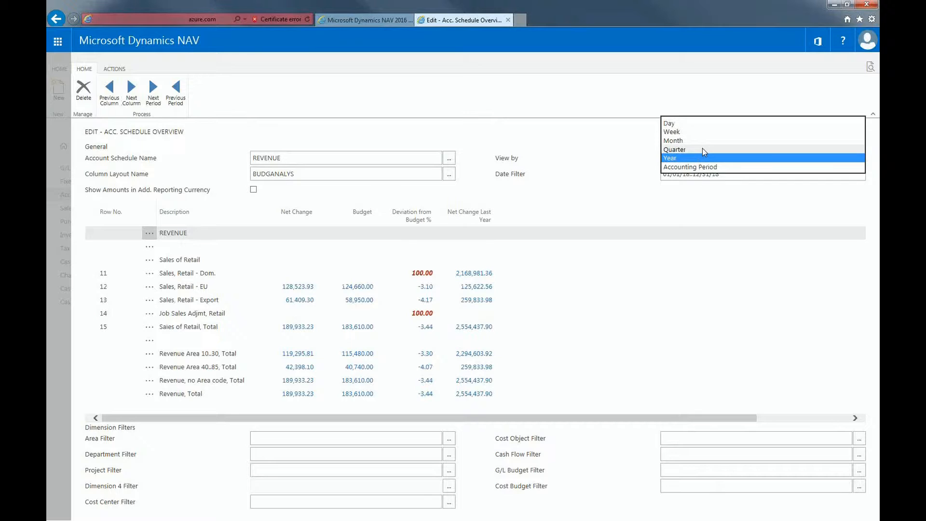
mouse_move(696, 166)
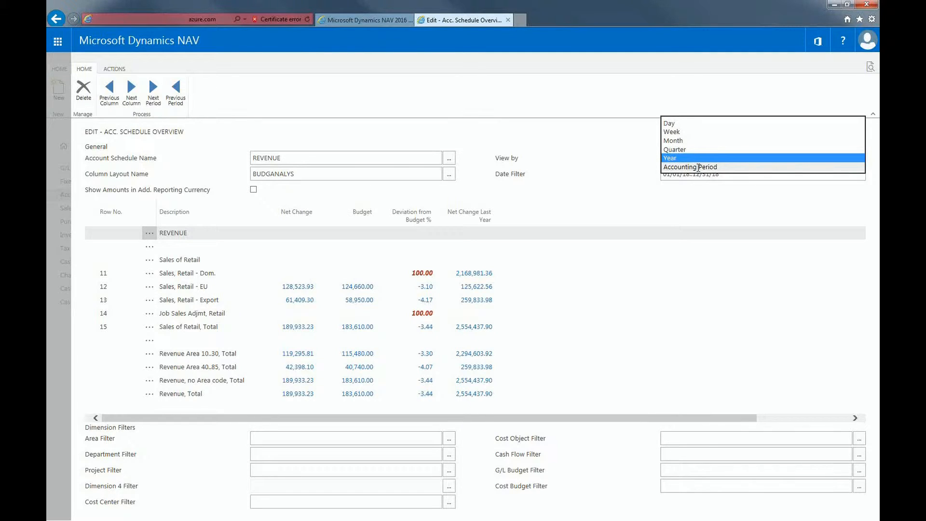
click(673, 140)
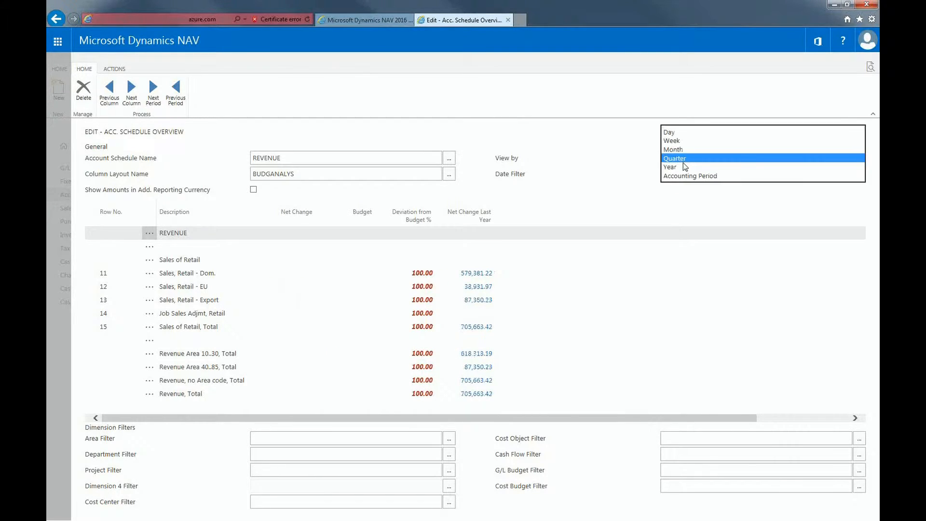
click(670, 166)
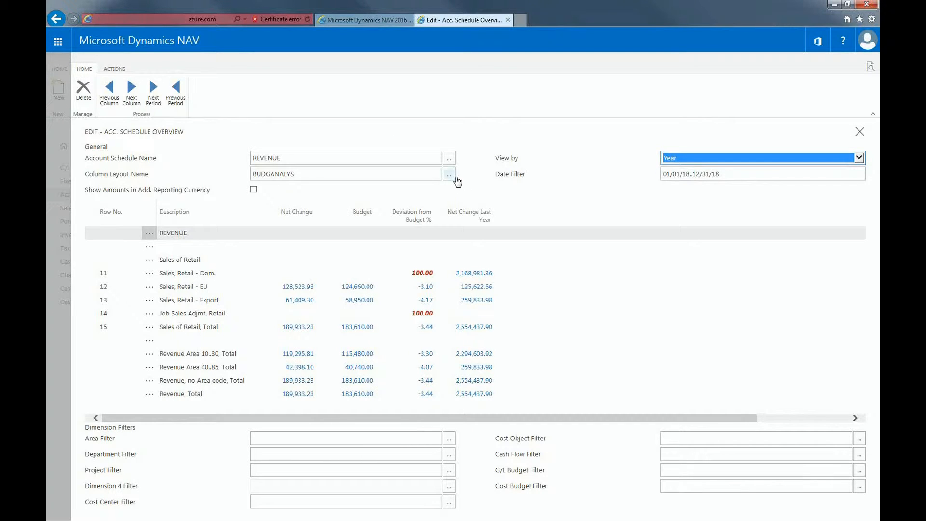
Step: Set the REVENUE overview's column layout to ACT/BUD, showing net change, budget and variance
click(449, 173)
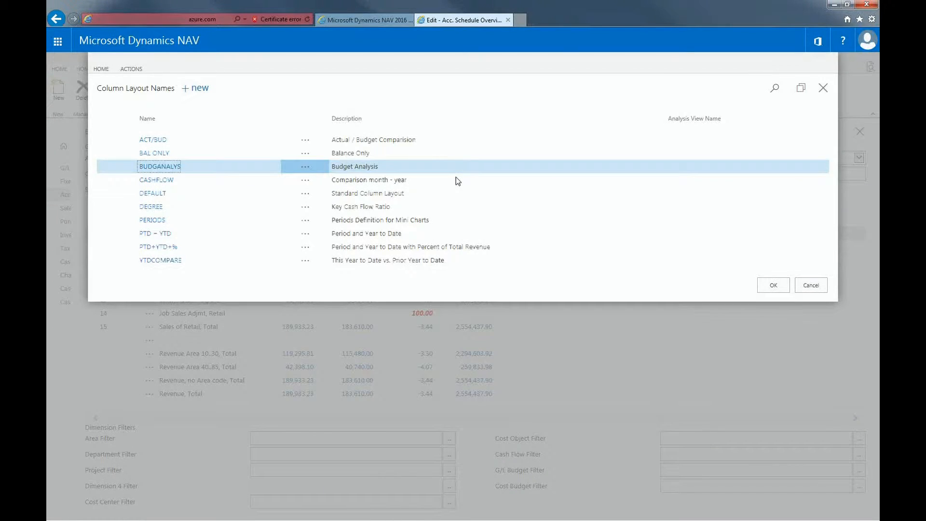
mouse_move(426, 142)
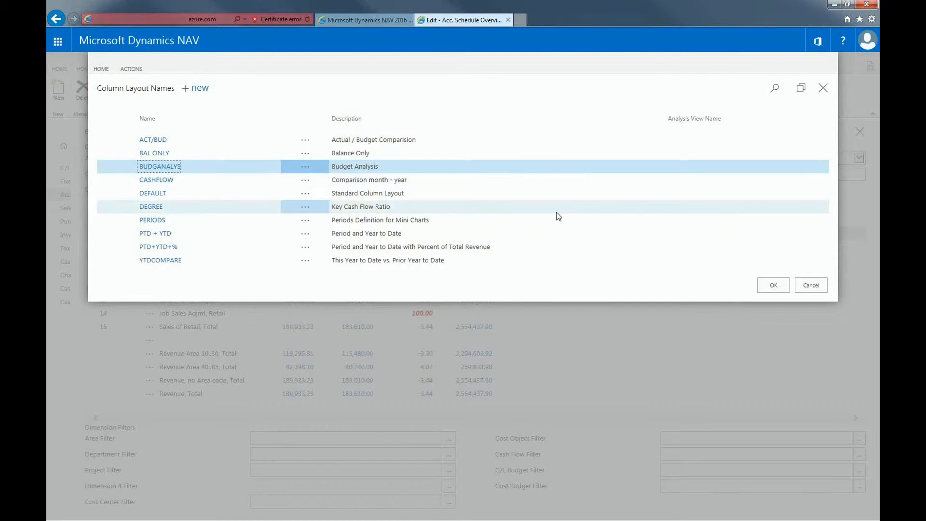
click(773, 285)
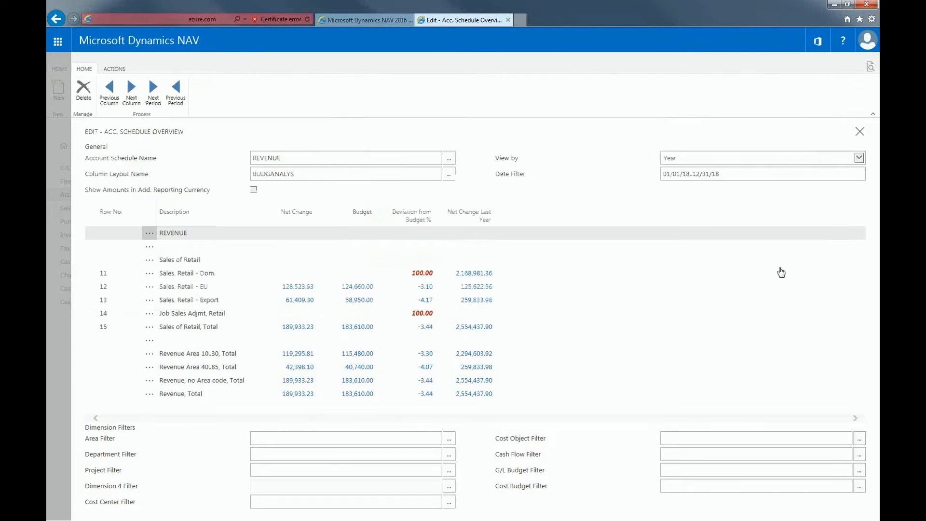
click(345, 174)
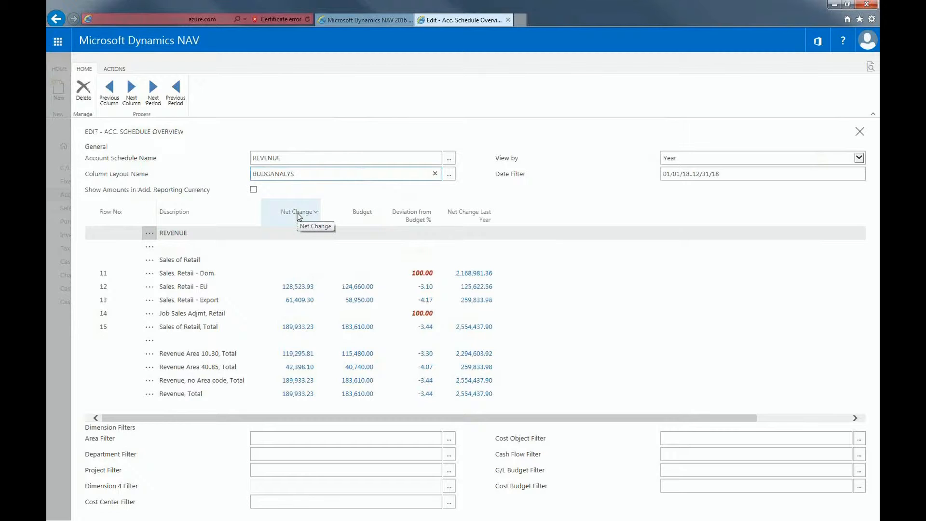
mouse_move(416, 224)
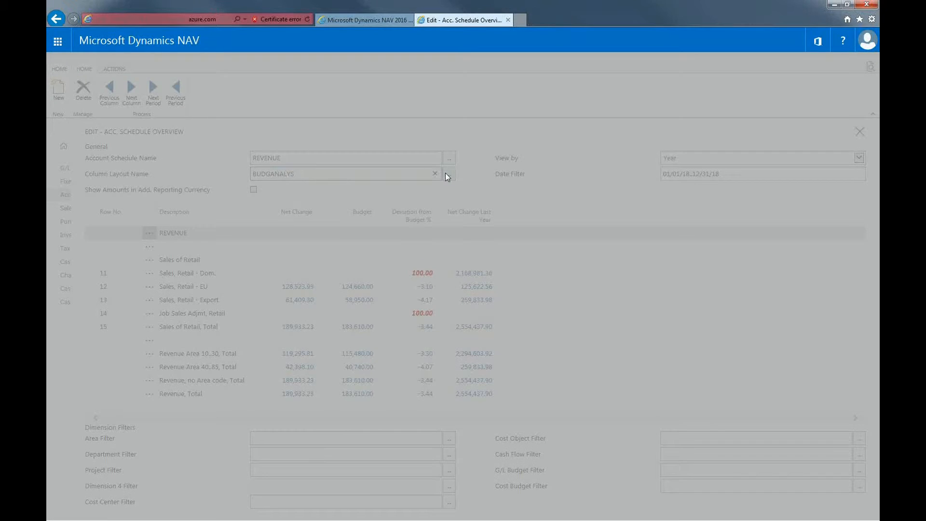
click(449, 174)
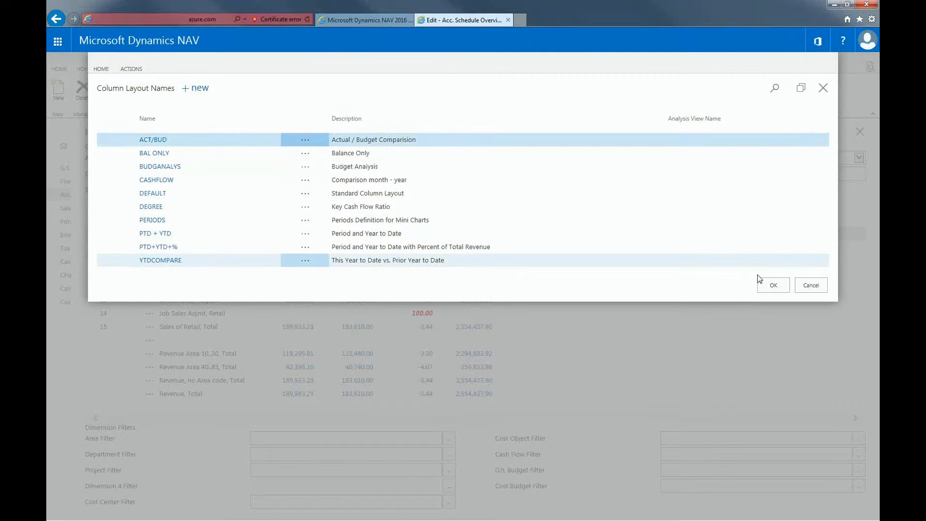
click(773, 285)
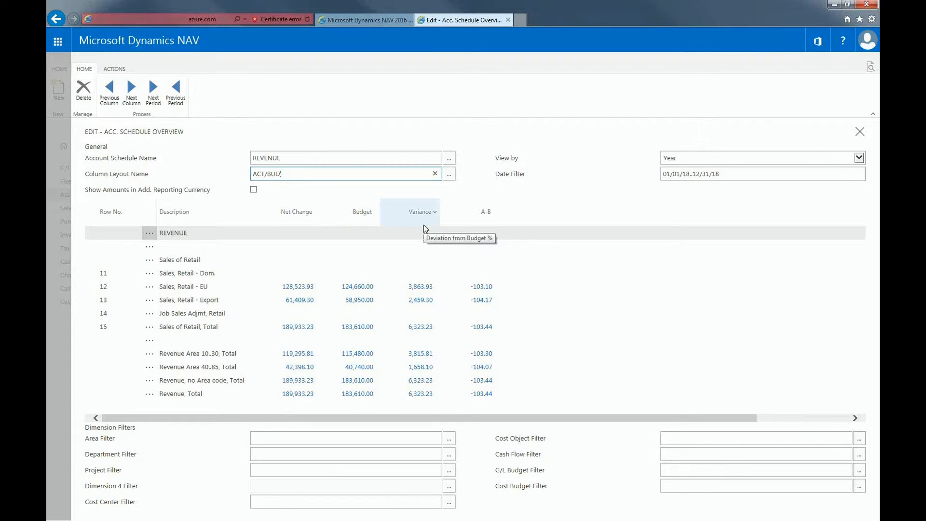
mouse_move(425, 229)
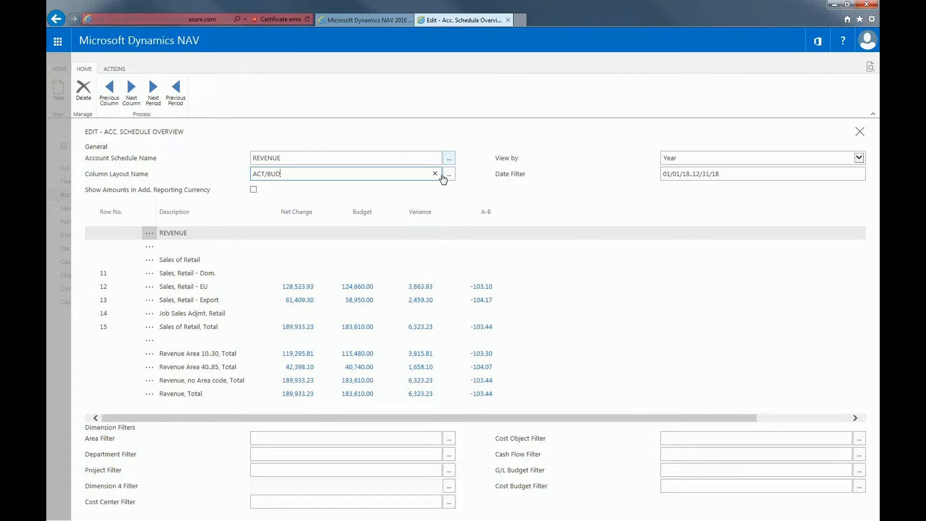
Step: Change the overview's account schedule name to CAMPAIGN
click(449, 158)
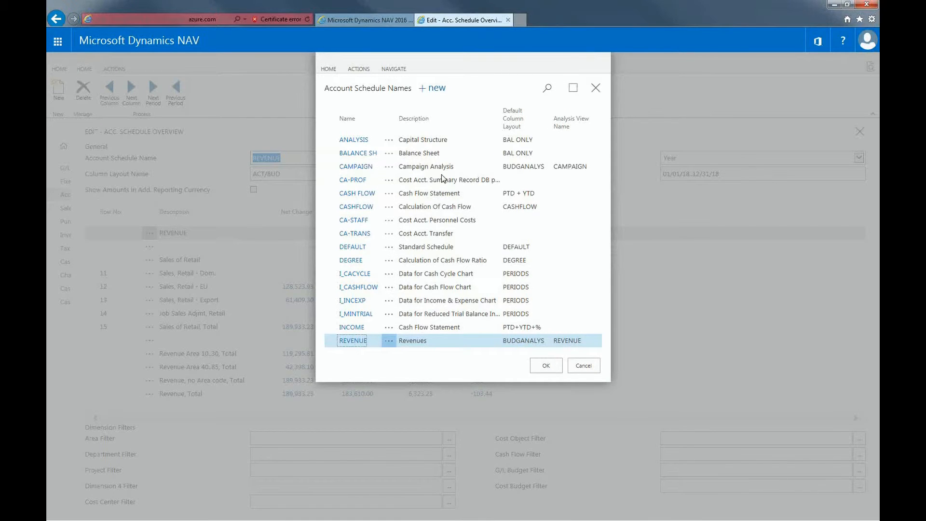
click(355, 167)
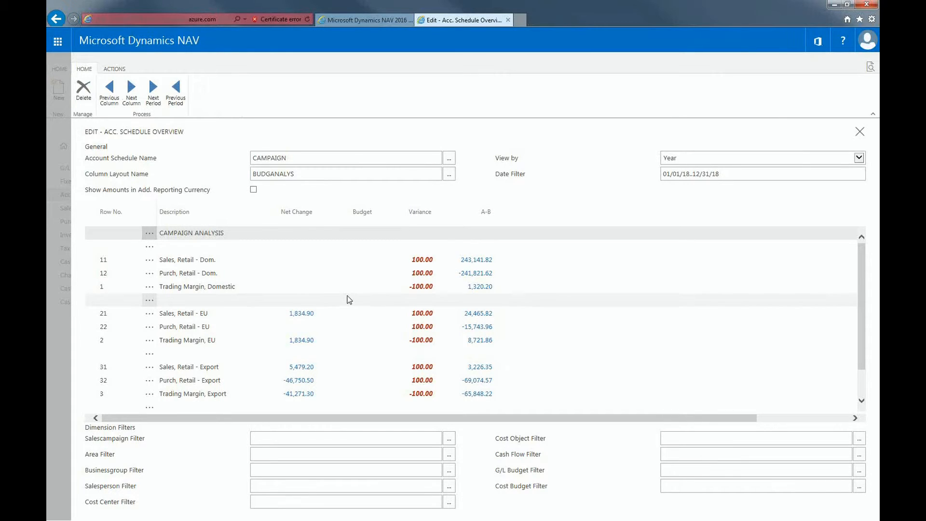
click(114, 69)
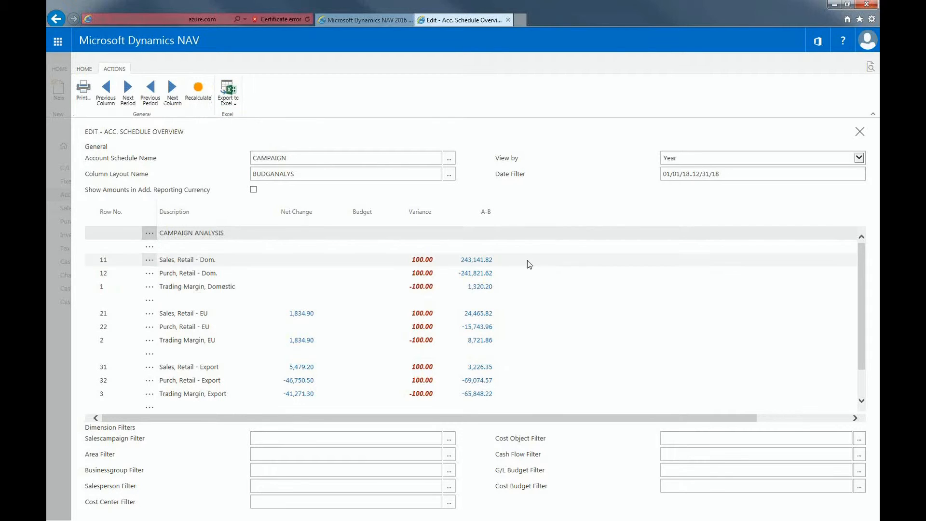
Step: Export the CAMPAIGN figures to an Excel Online workbook, then return to the NAV overview
click(226, 88)
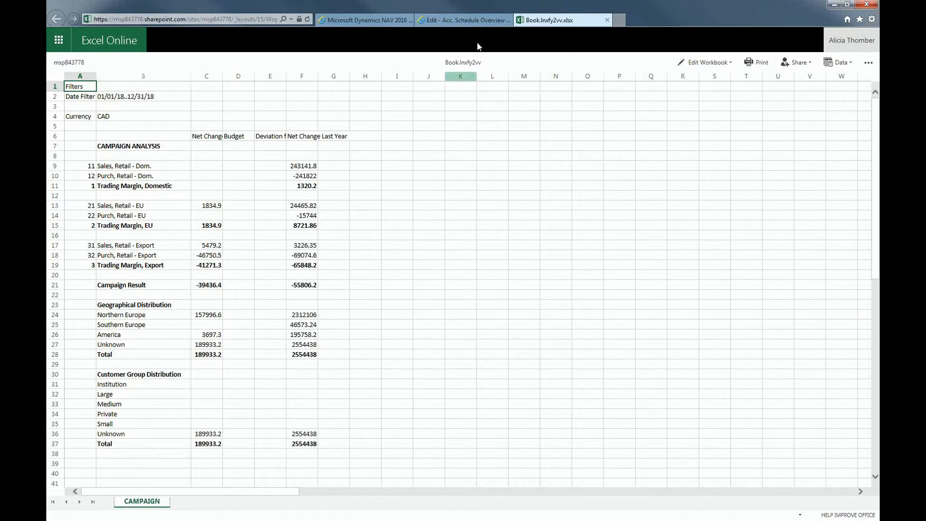
click(462, 20)
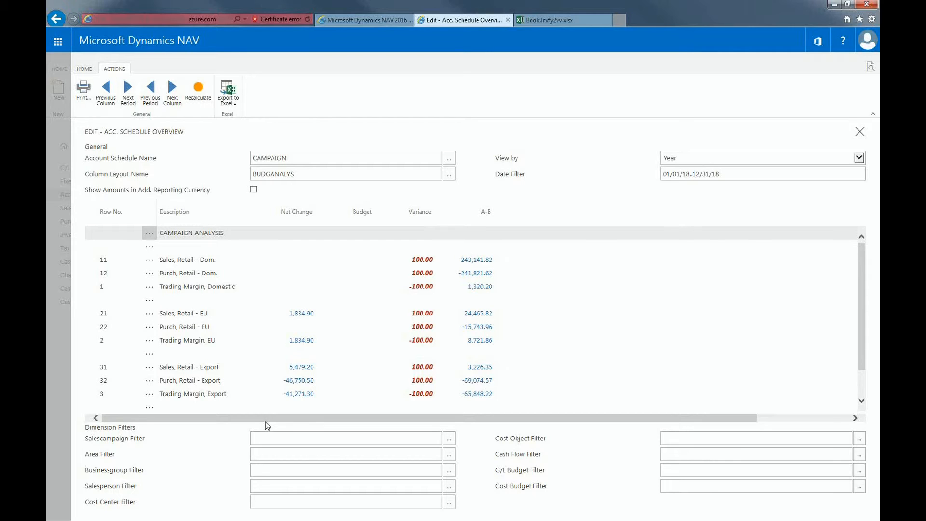
Step: Filter the CAMPAIGN overview to sales campaign SUMMER and area 70
click(450, 438)
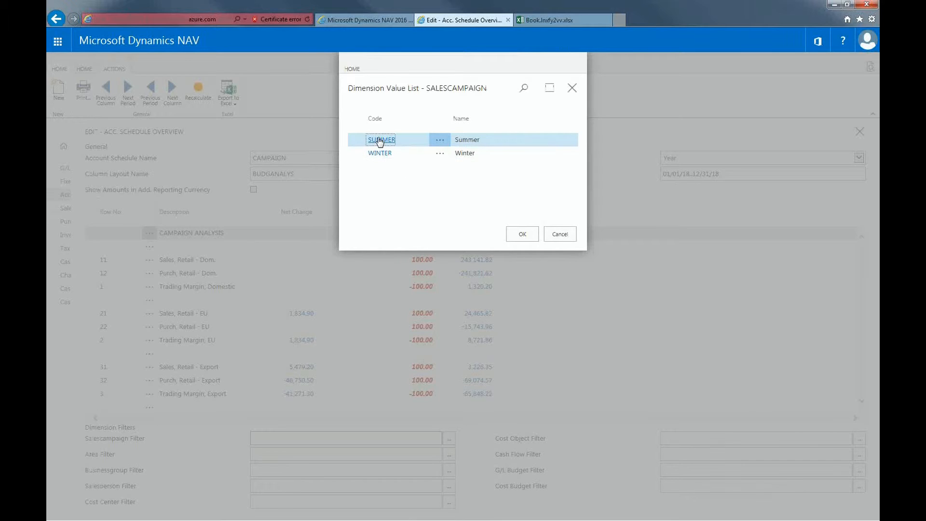
click(523, 234)
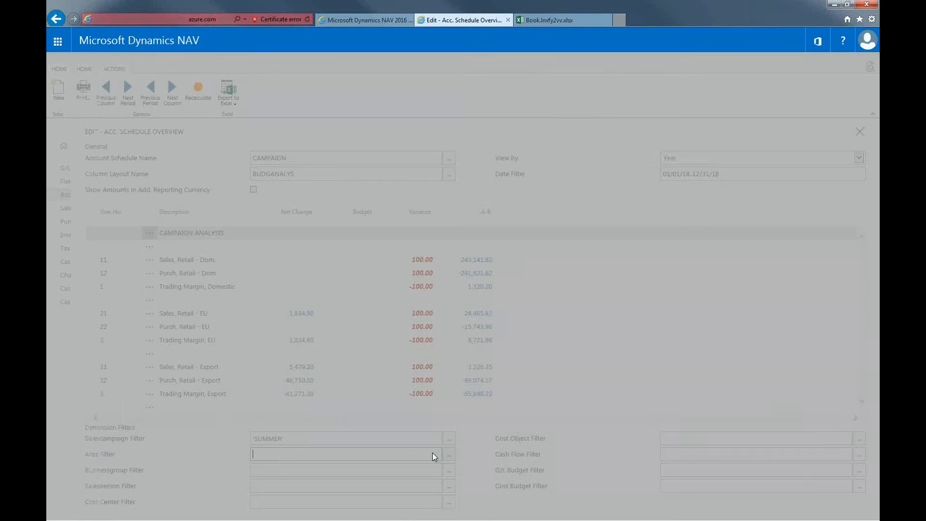
click(449, 454)
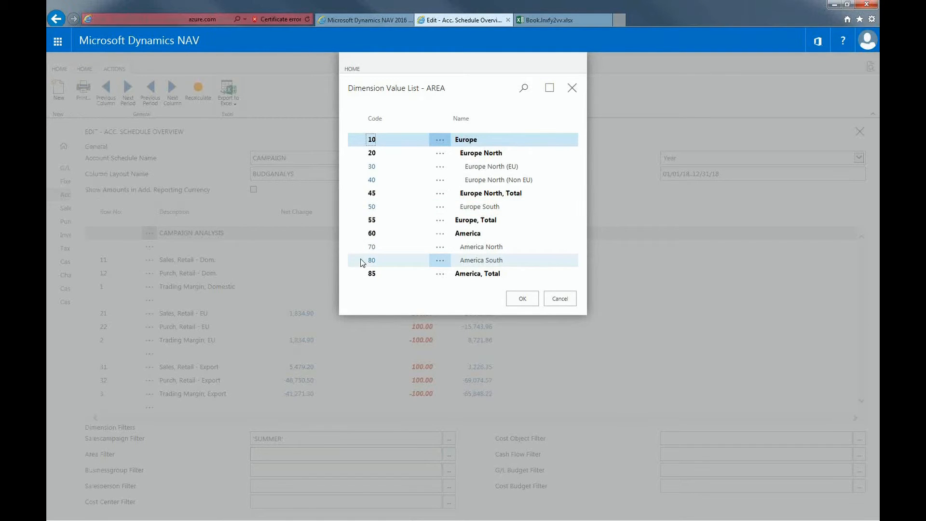
click(522, 298)
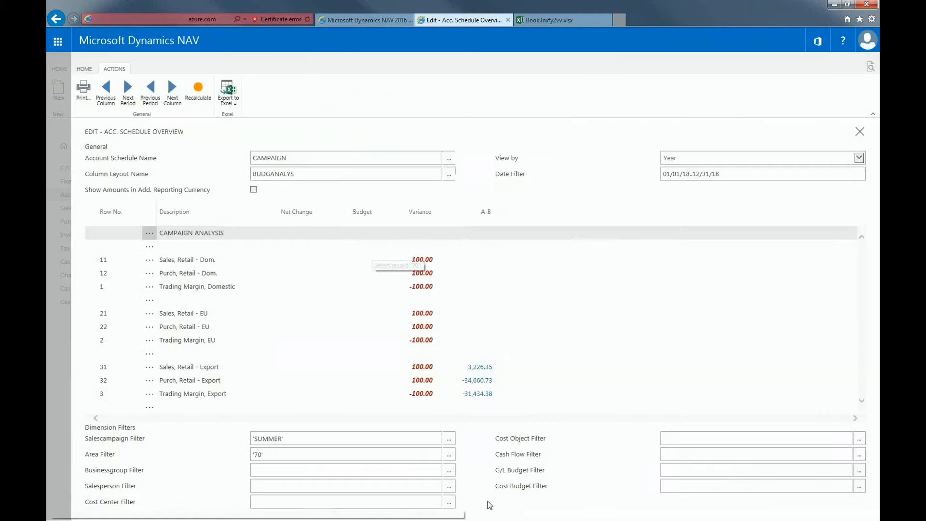
click(346, 454)
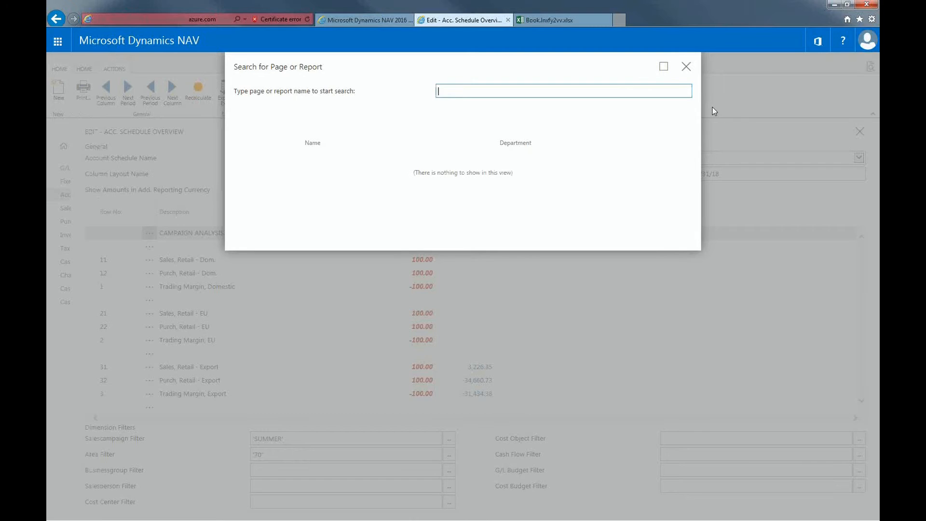
Step: Search for 'dimension', open Dimensions, and review the CUSTOMERGROUP dimension values
text(dimension)
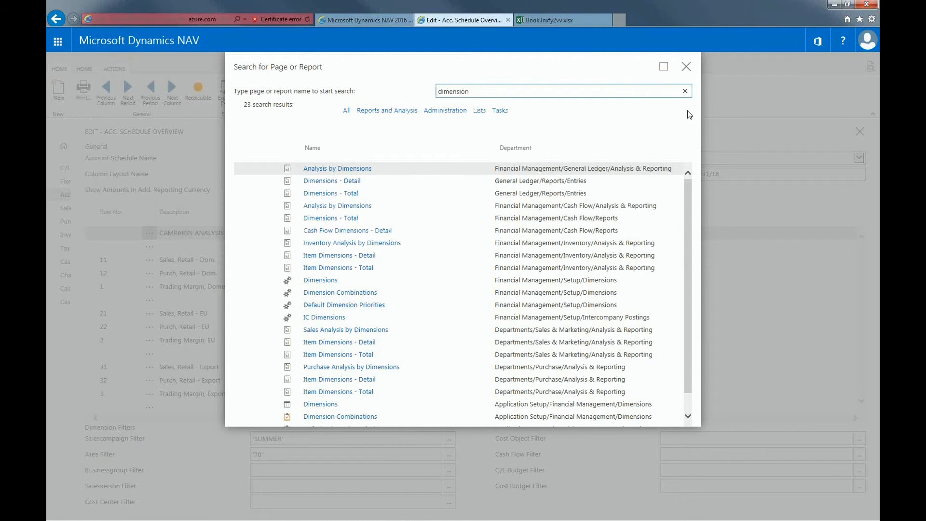
click(686, 66)
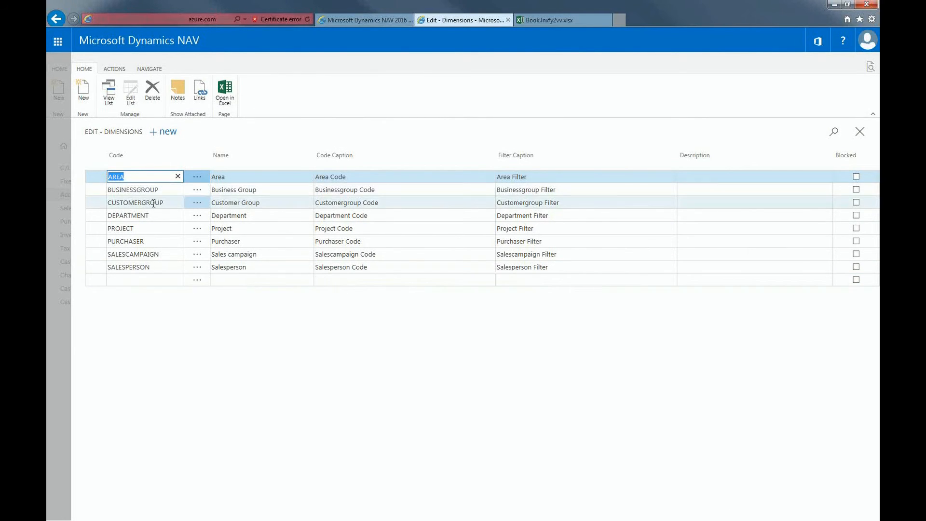
click(135, 202)
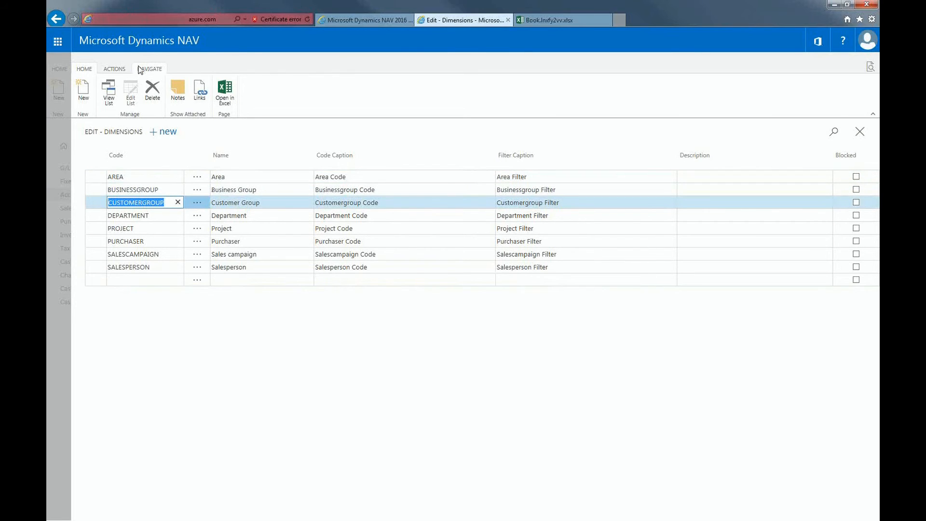
click(150, 68)
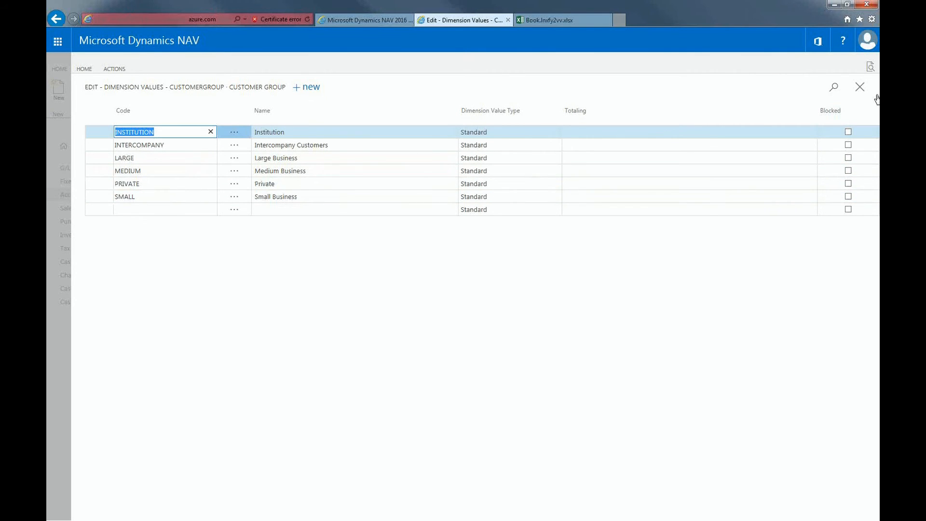
click(859, 86)
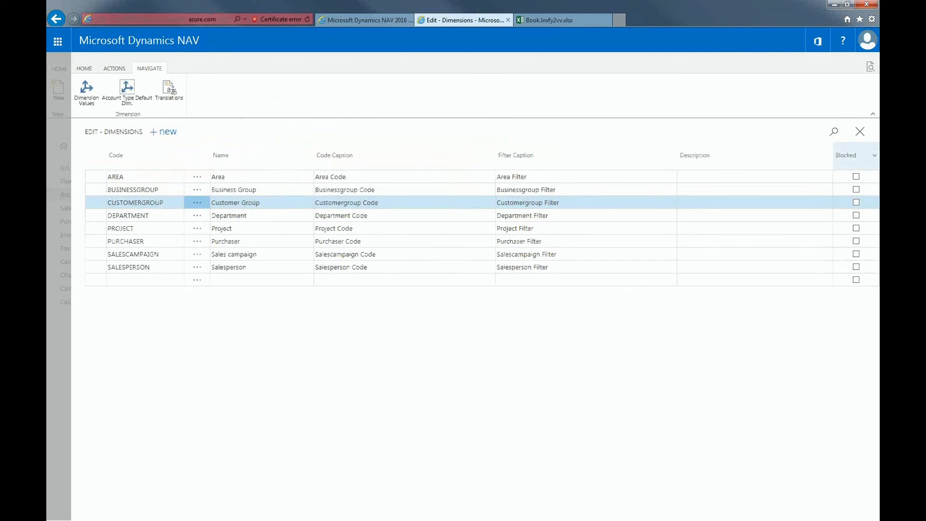